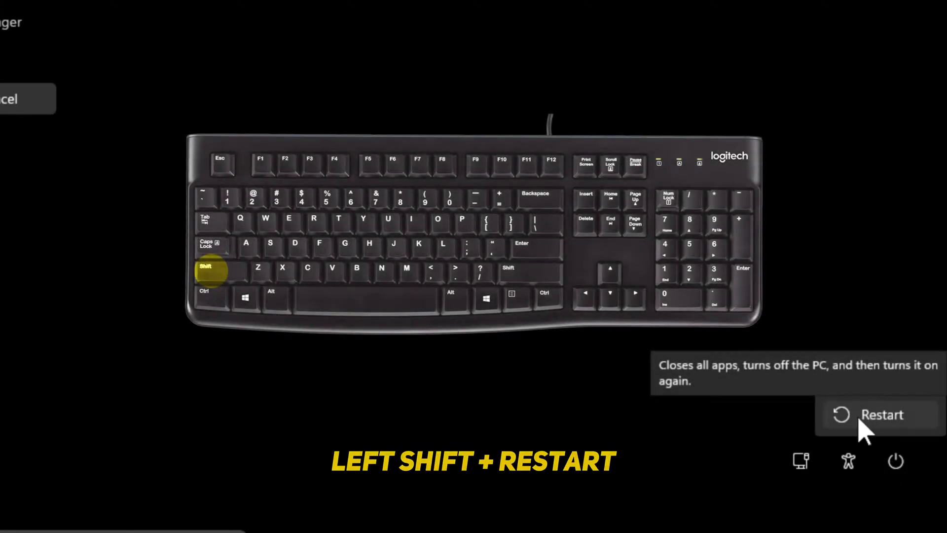
- Shift-restart the PC from the power menu so it boots into the recovery environment
{"action": "left_click", "coordinate": [880, 415]}
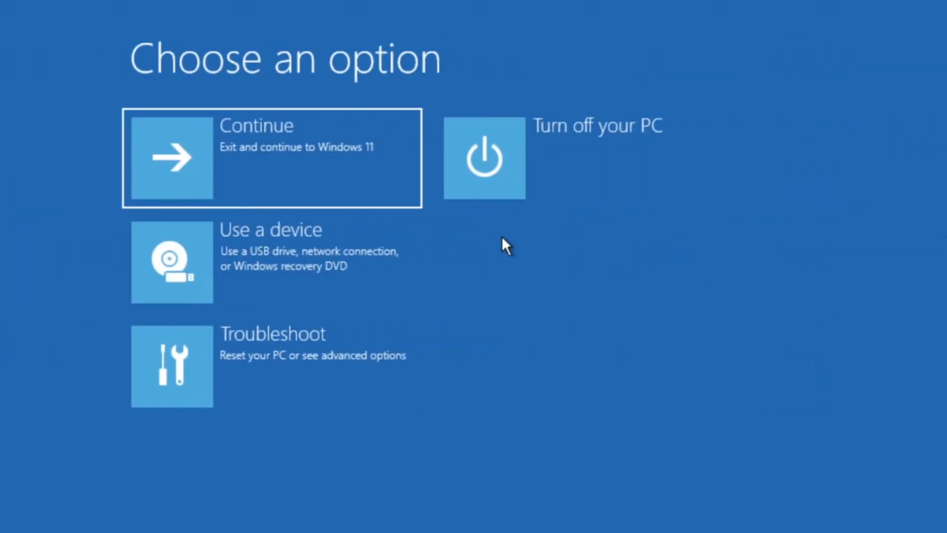
{"action": "mouse_move", "coordinate": [290, 389]}
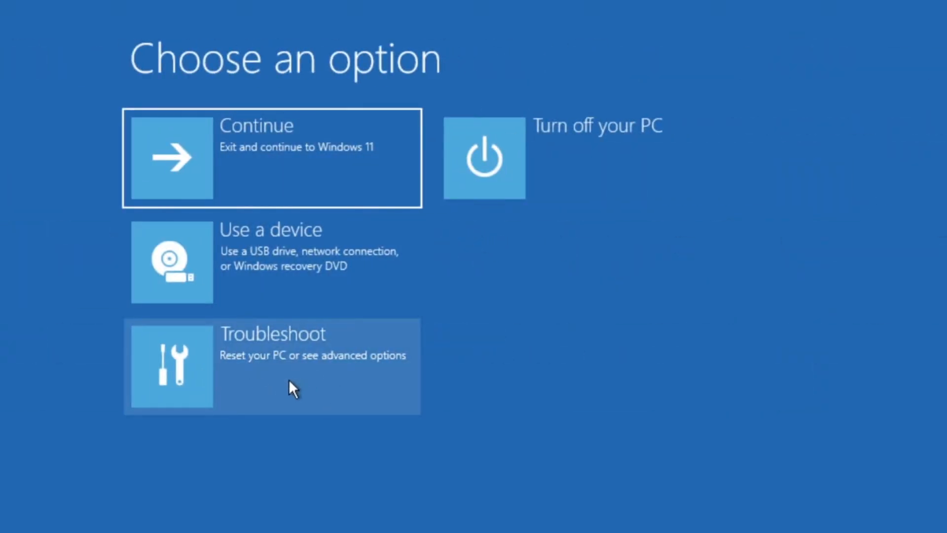
- Go through Troubleshoot and Advanced options and confirm uninstalling the latest quality update
{"action": "left_click", "coordinate": [292, 365]}
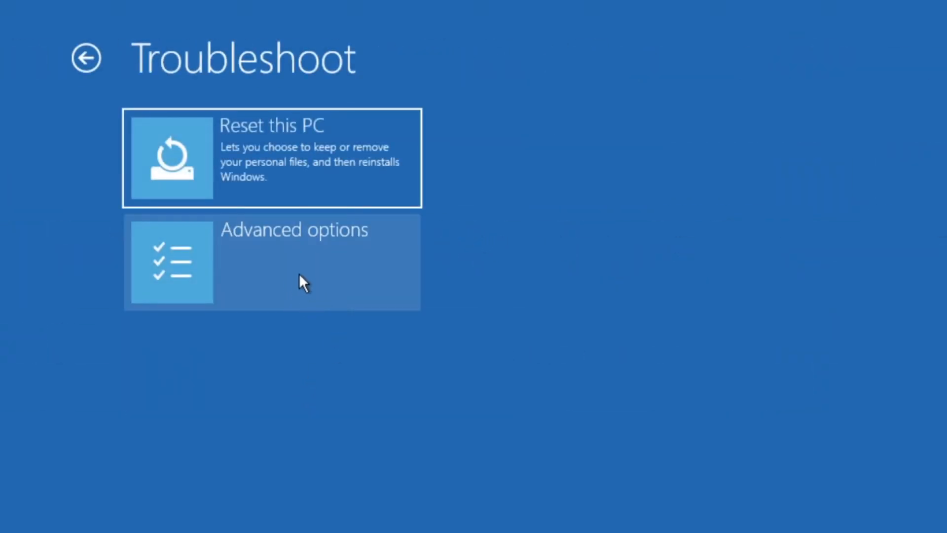
{"action": "left_click", "coordinate": [302, 262]}
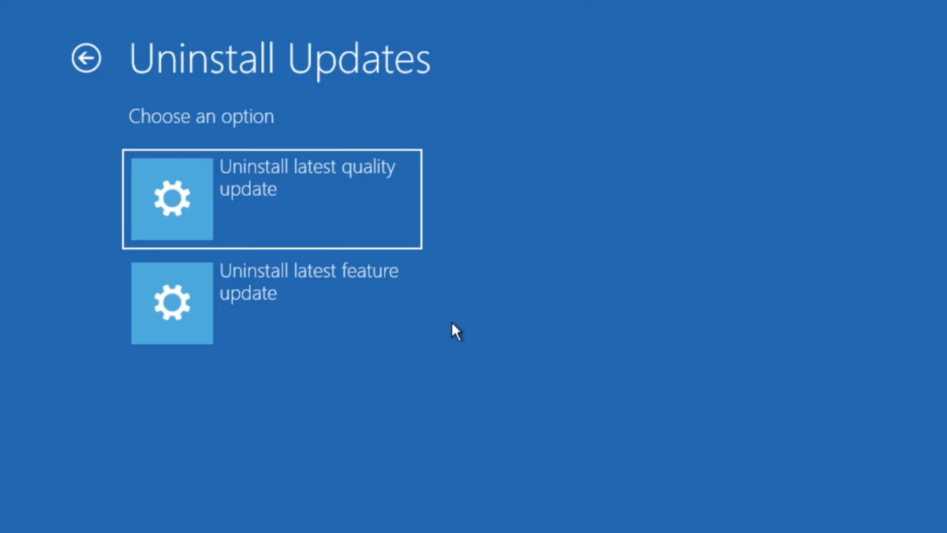
{"action": "mouse_move", "coordinate": [440, 211]}
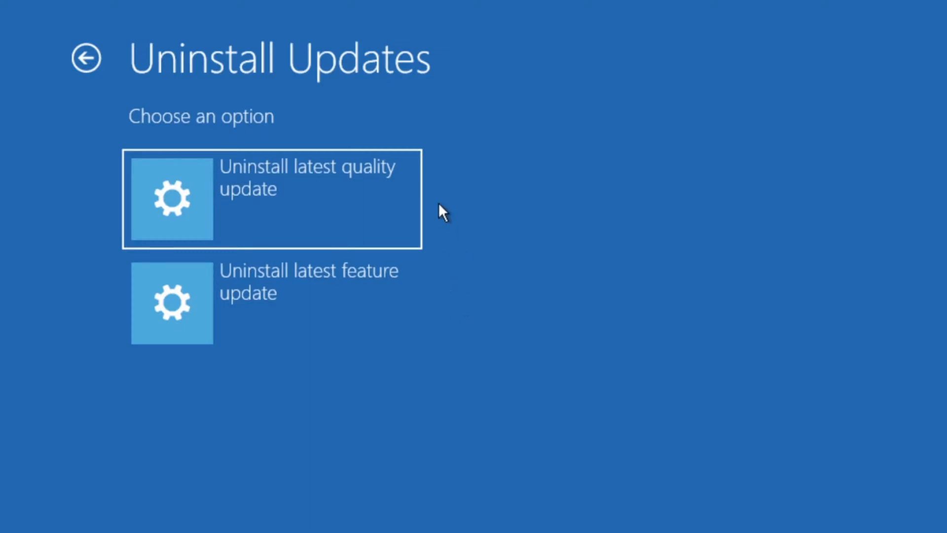
{"action": "mouse_move", "coordinate": [310, 209]}
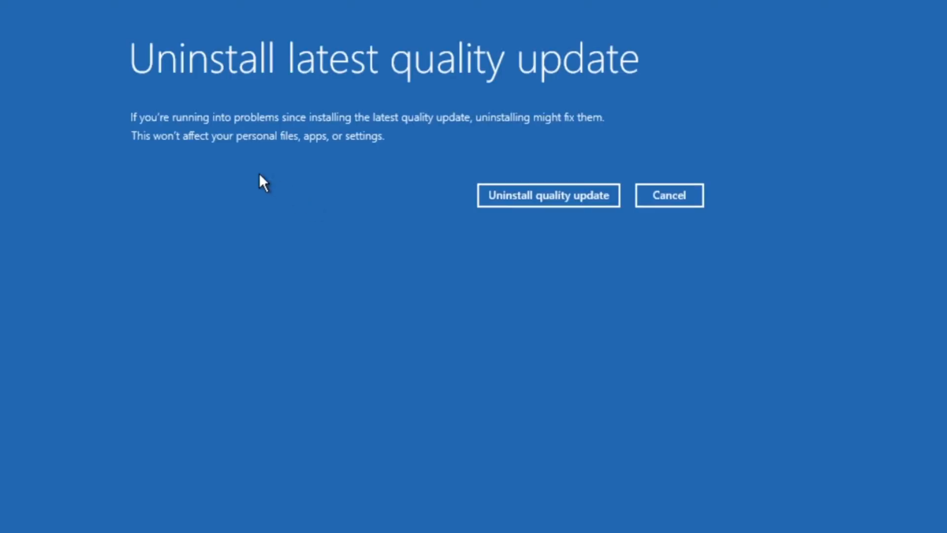
{"action": "mouse_move", "coordinate": [580, 130]}
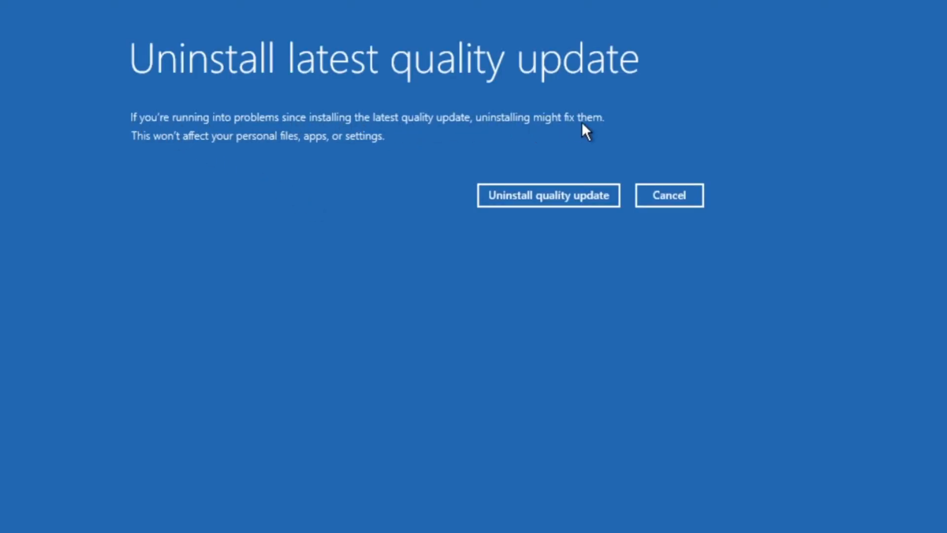
{"action": "mouse_move", "coordinate": [438, 192]}
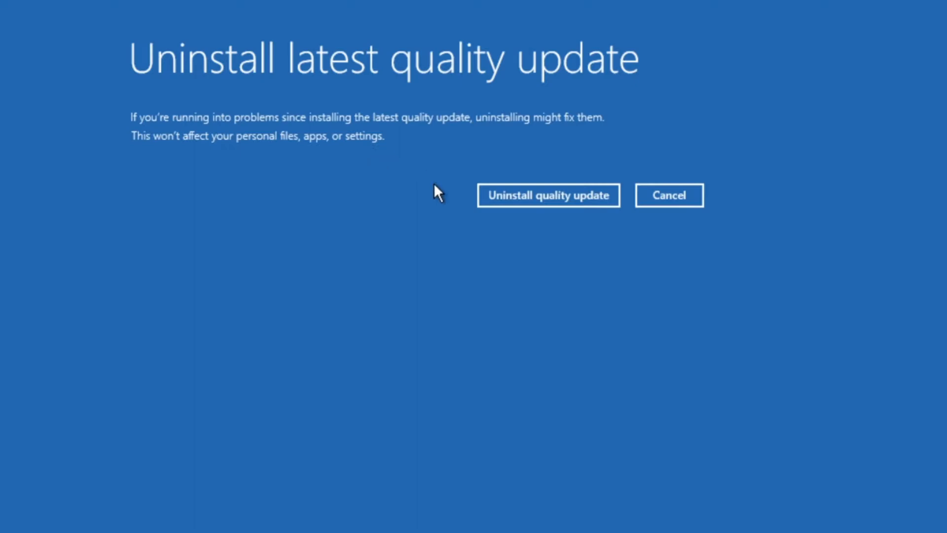
{"action": "left_click", "coordinate": [549, 195]}
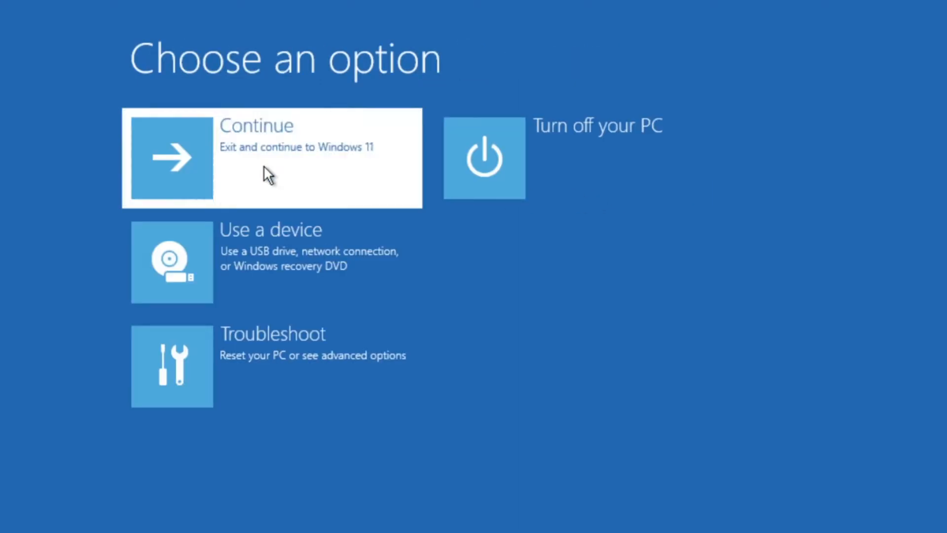
- Continue into Windows 11, check Settings on the desktop, and reboot back to Advanced options
{"action": "left_click", "coordinate": [266, 168]}
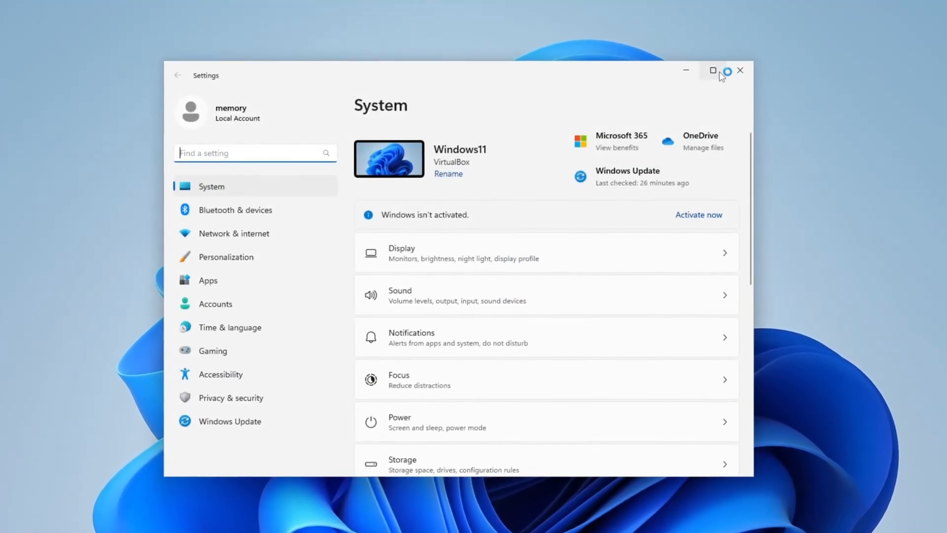
{"action": "left_click", "coordinate": [229, 421]}
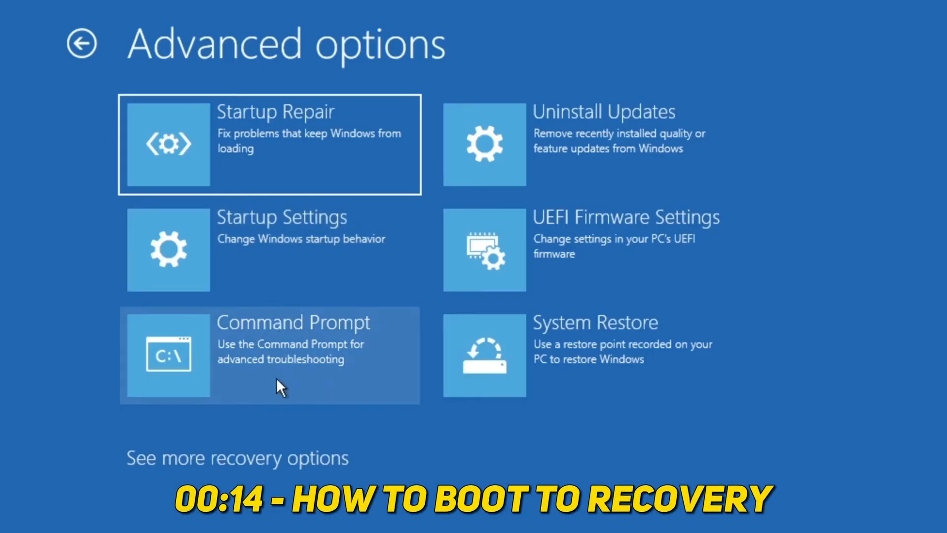
- Run 'sfc /scannow' from the recovery Command Prompt
{"action": "left_click", "coordinate": [288, 354]}
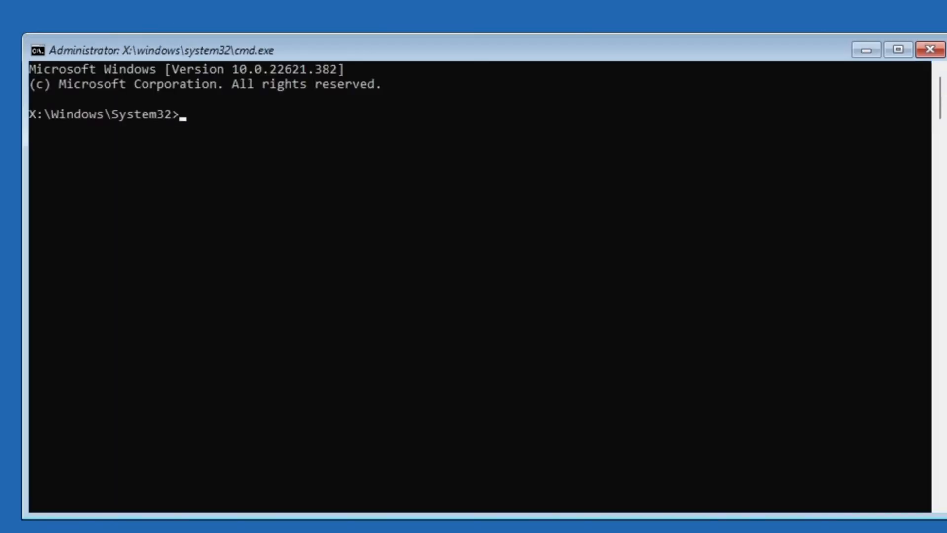
{"action": "type", "text": "sfc /scannow"}
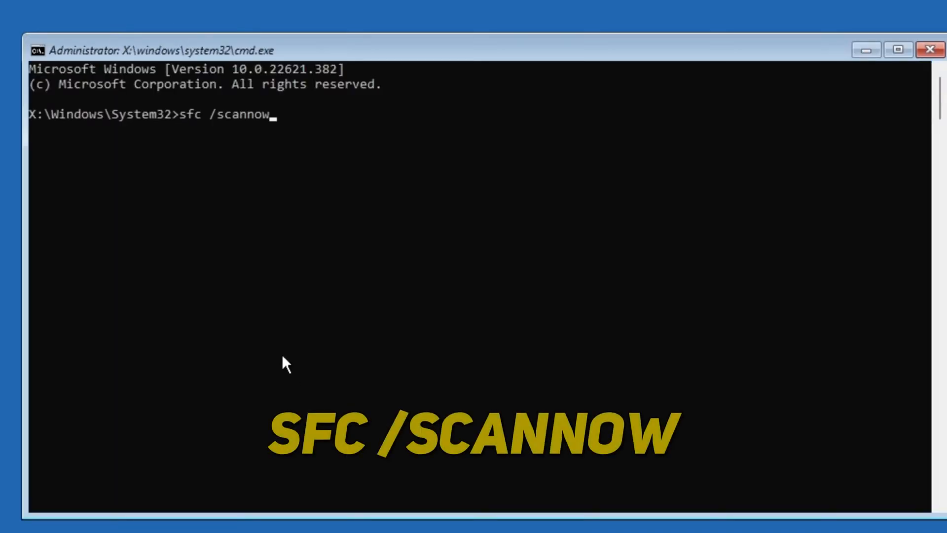
{"action": "key", "text": "Enter"}
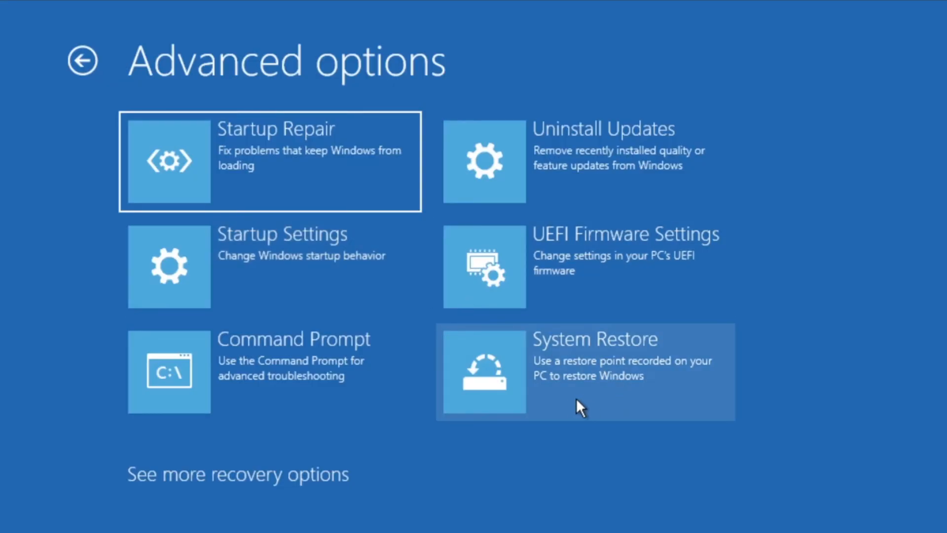
- Restore the system to the 6/17/2023 'windows update' restore point via Next and Finish
{"action": "left_click", "coordinate": [595, 370]}
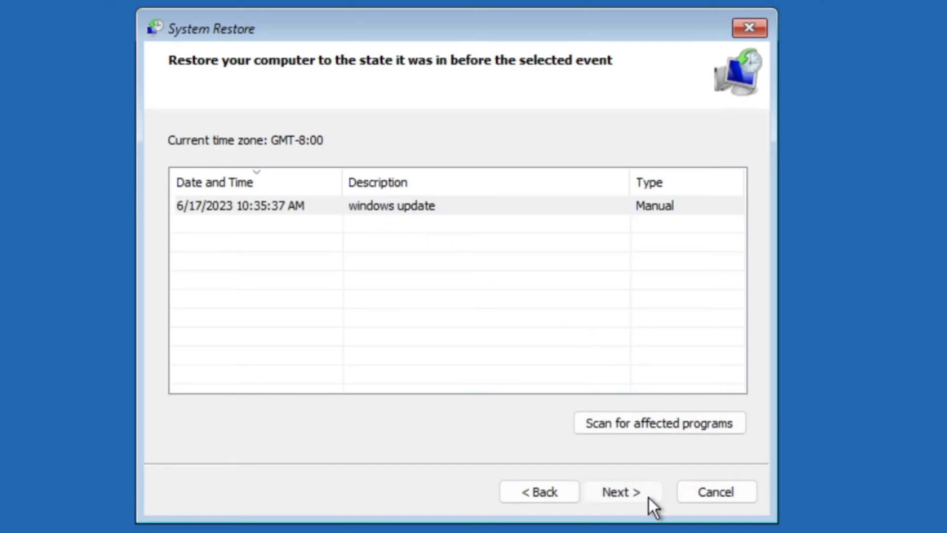
{"action": "left_click", "coordinate": [623, 491]}
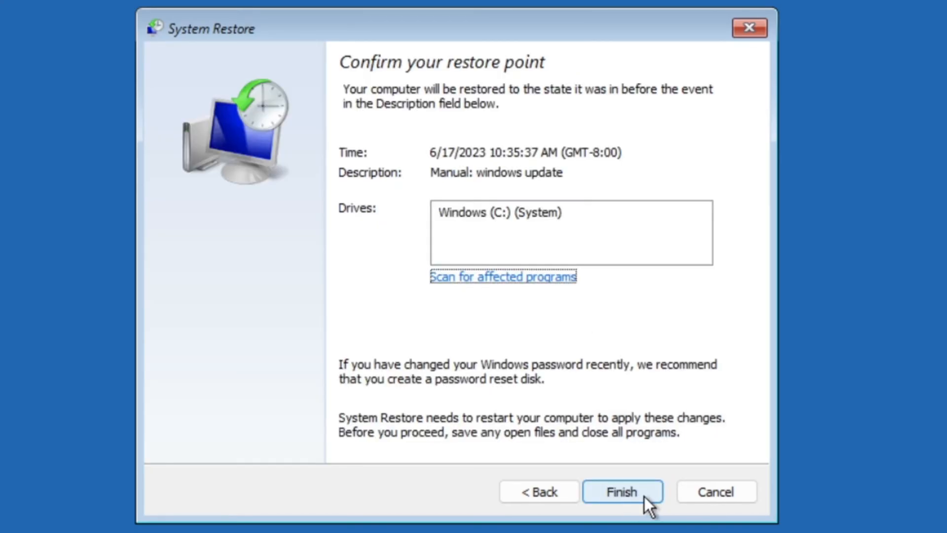
{"action": "left_click", "coordinate": [623, 491]}
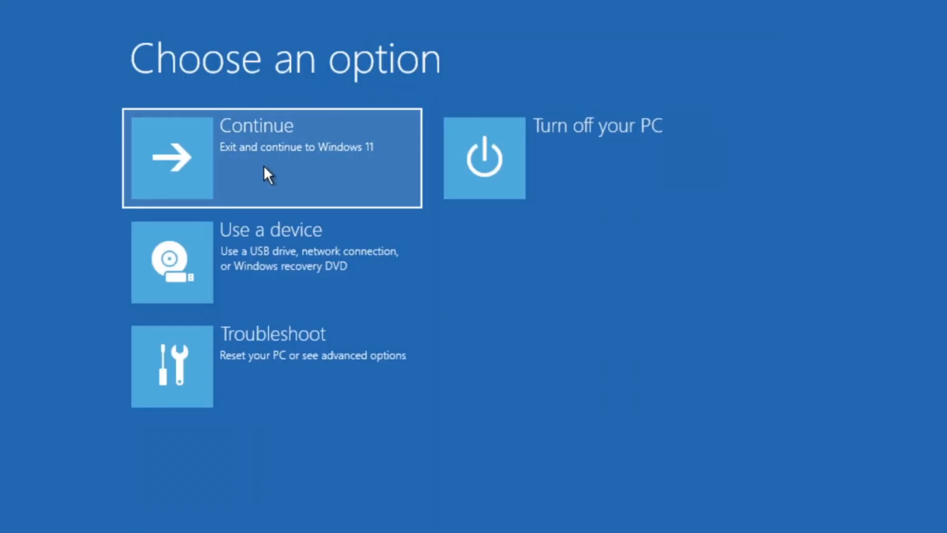